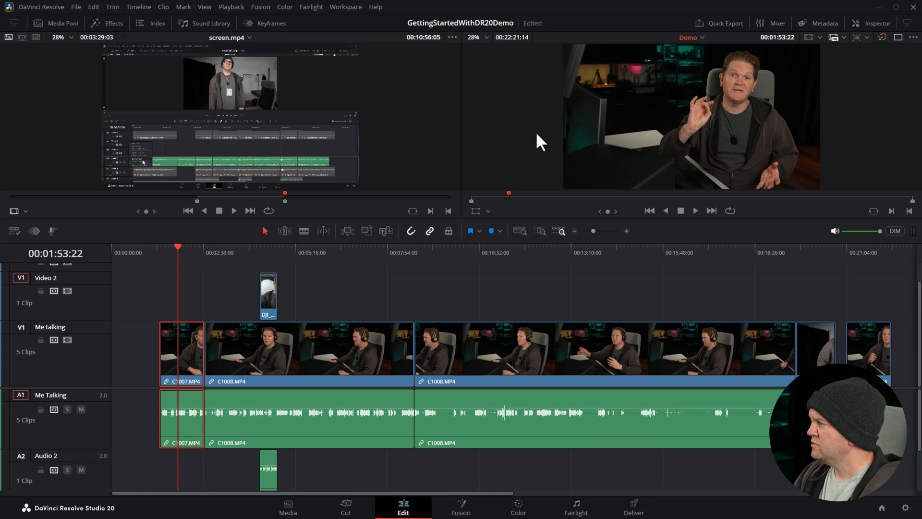
Open the Inspector on C1007.MP4 to view its 2.17 zoom, position and left crop
click(876, 23)
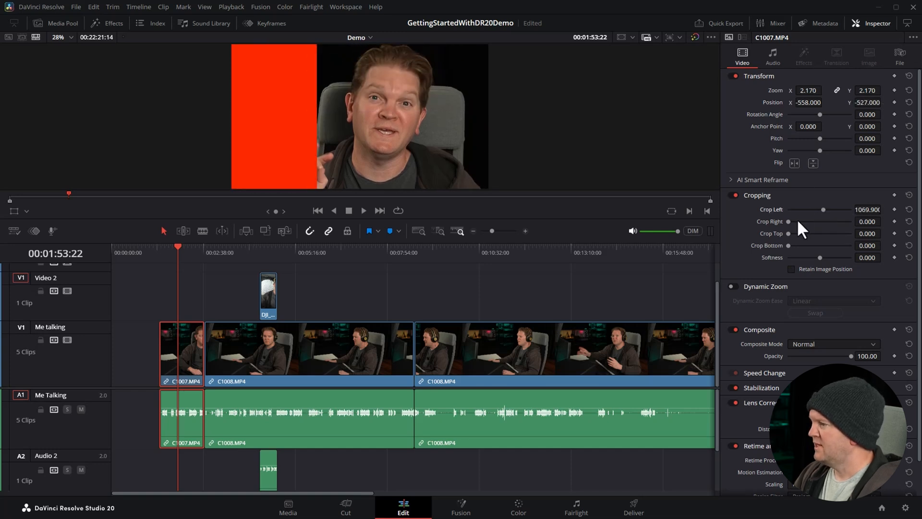
mouse_move(223, 294)
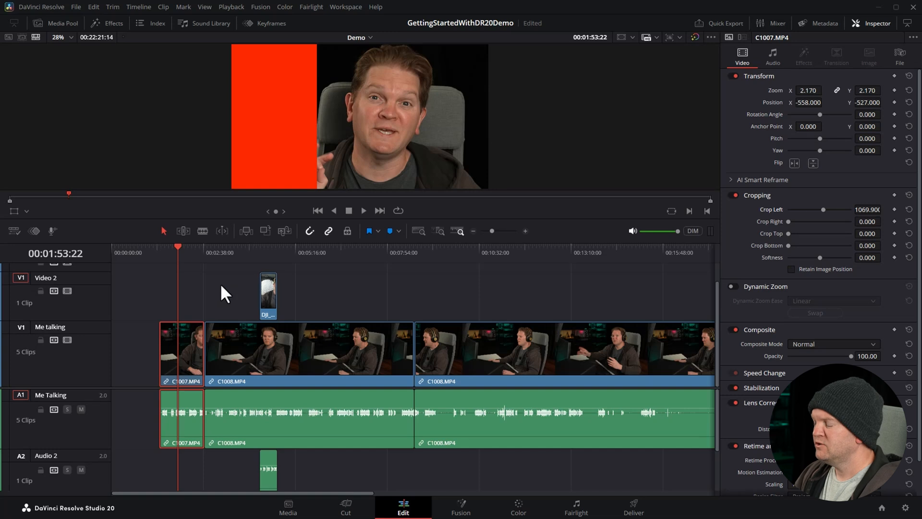
Copy C1007.MP4, select the long C1008.MP4 clip, and open the Edit menu
click(453, 252)
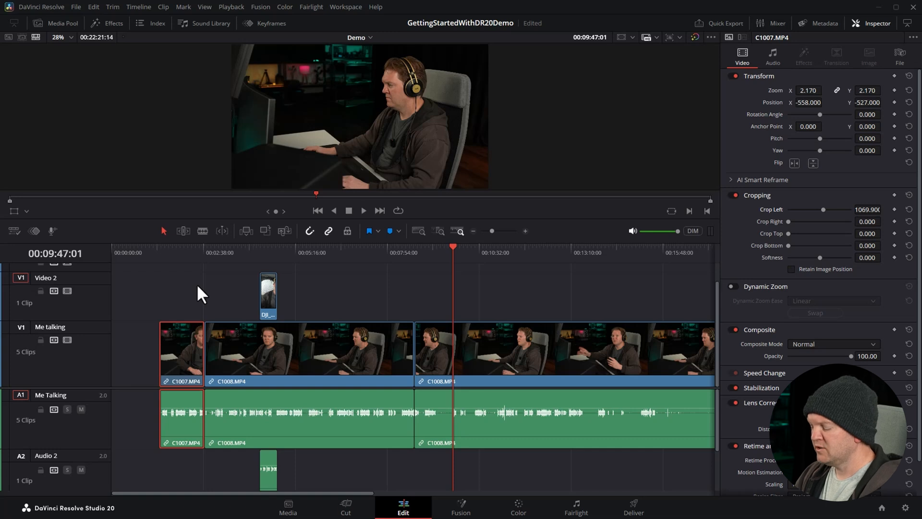
mouse_move(120, 46)
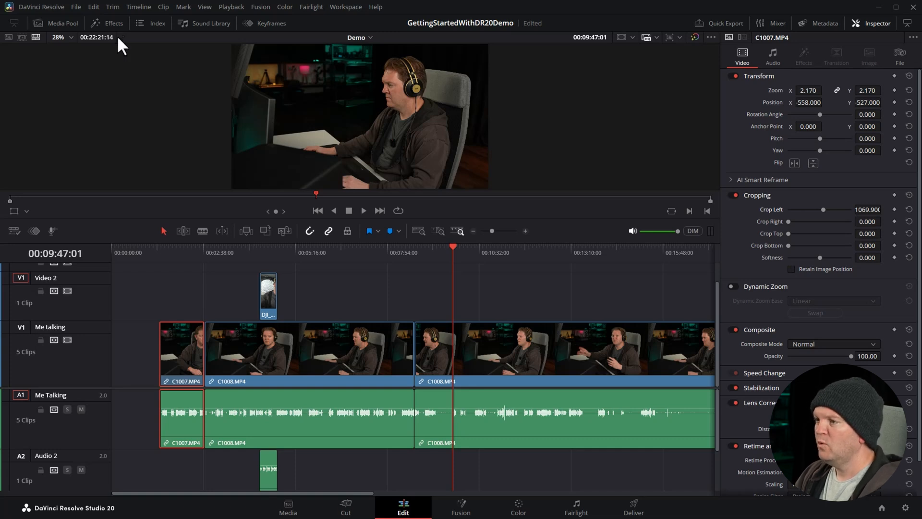
click(93, 7)
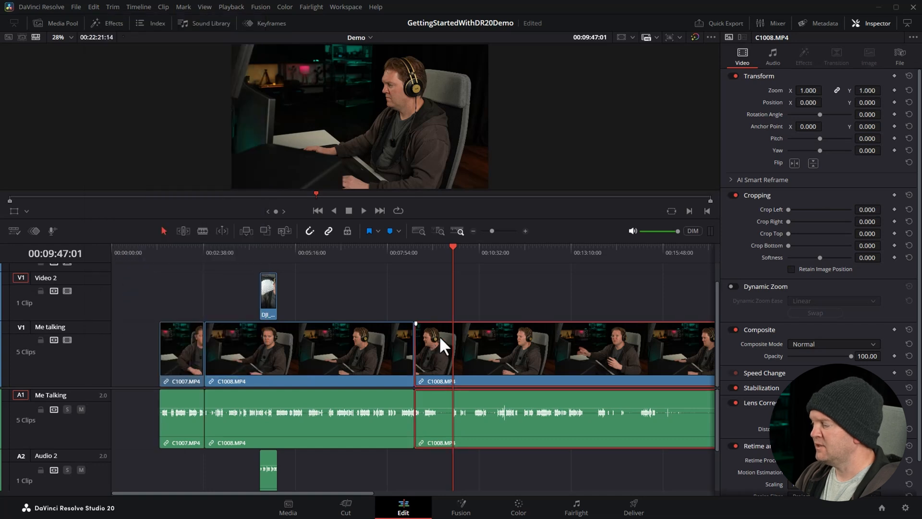
mouse_move(471, 306)
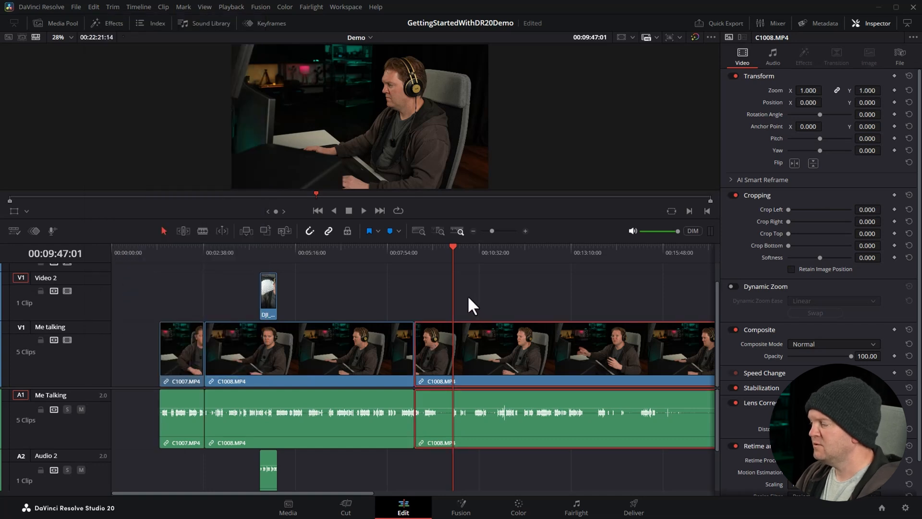
click(93, 7)
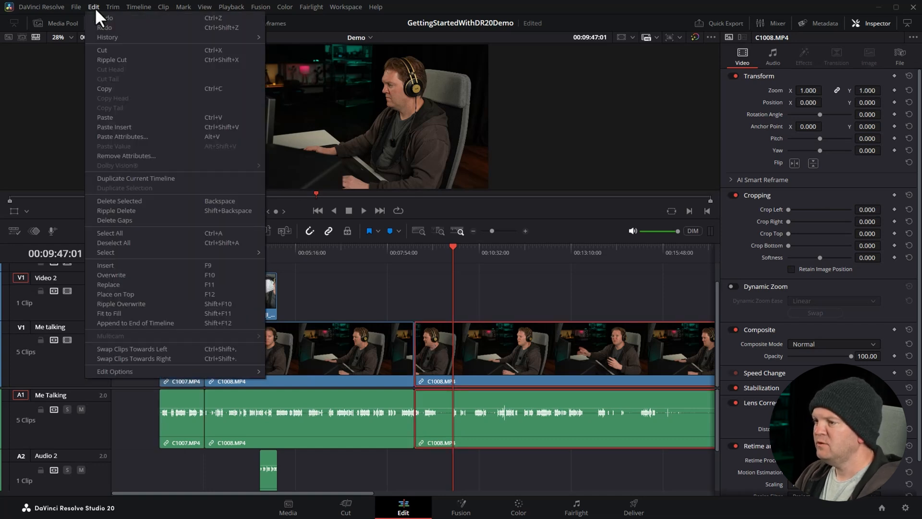
mouse_move(122, 137)
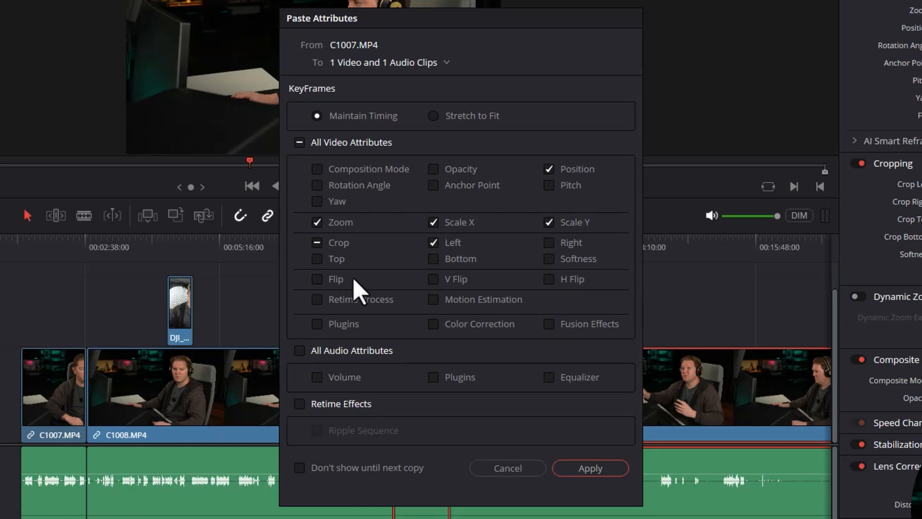
mouse_move(515, 241)
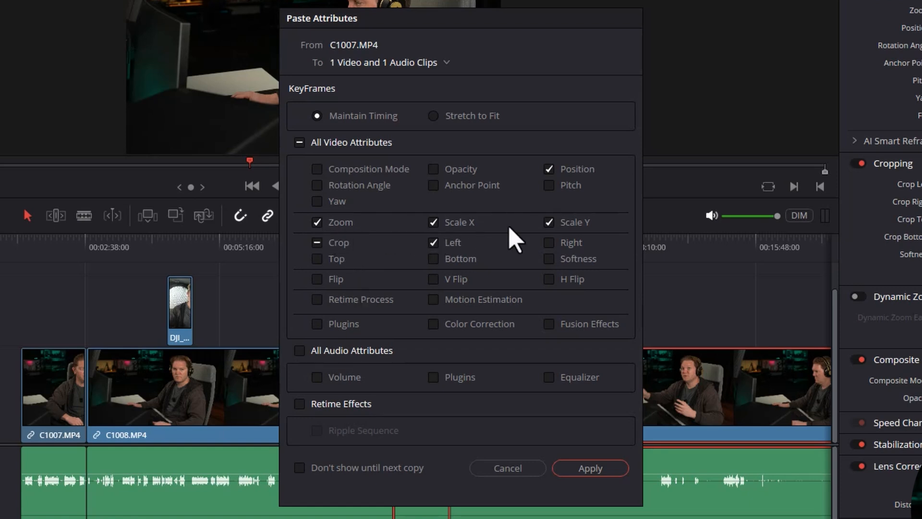
mouse_move(462, 409)
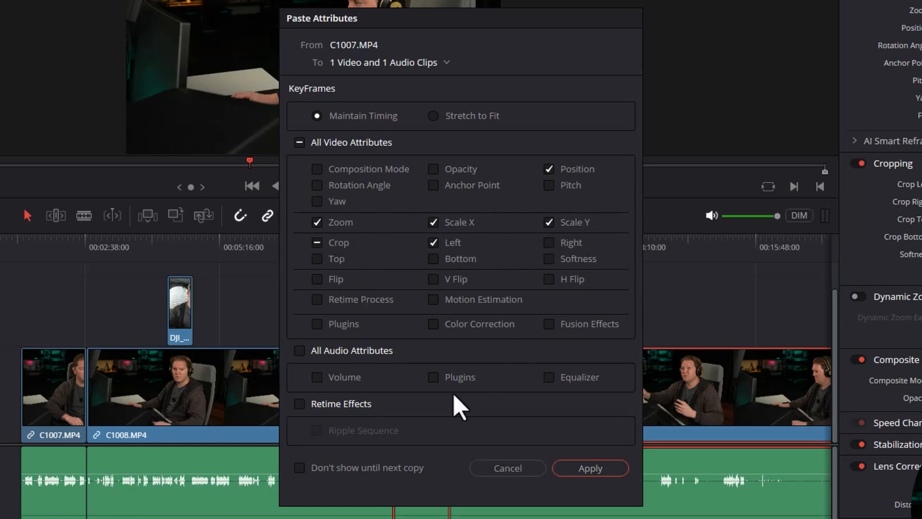
mouse_move(377, 420)
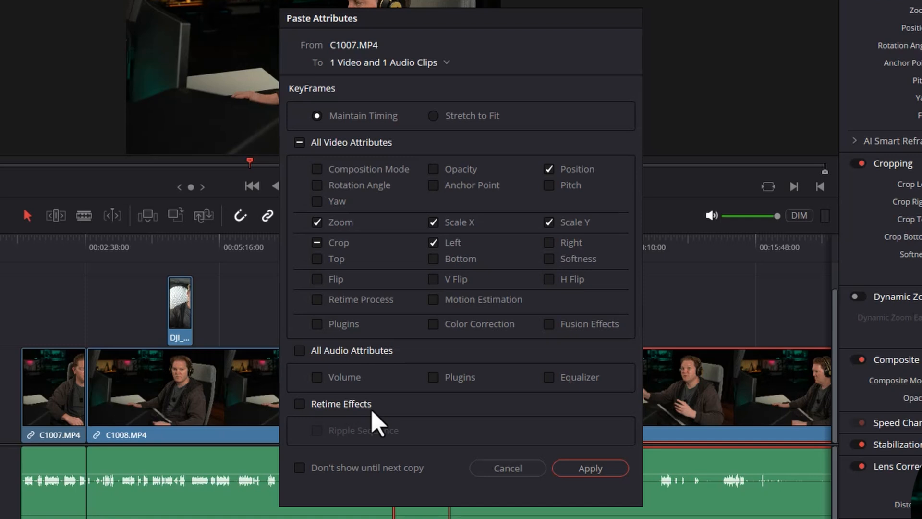
mouse_move(385, 411)
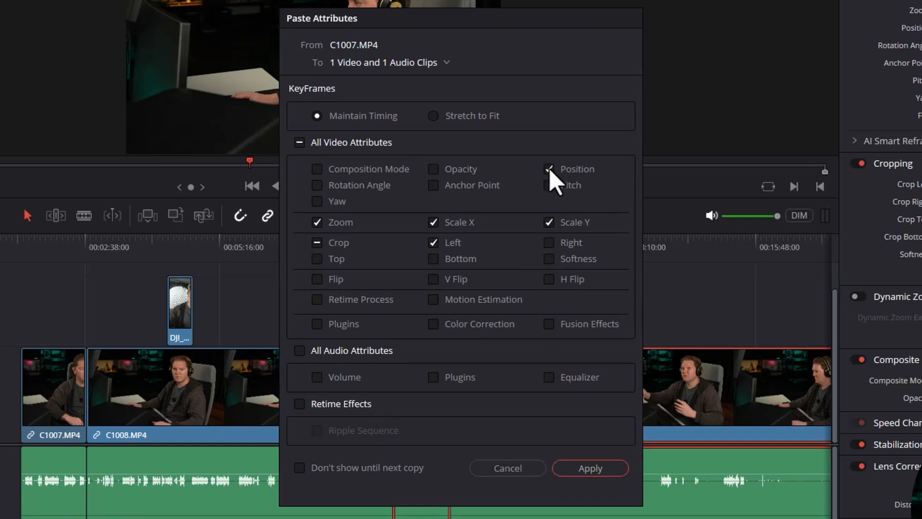
Paste Position, Zoom and Crop Left attributes from C1007.MP4 onto C1008.MP4
click(548, 170)
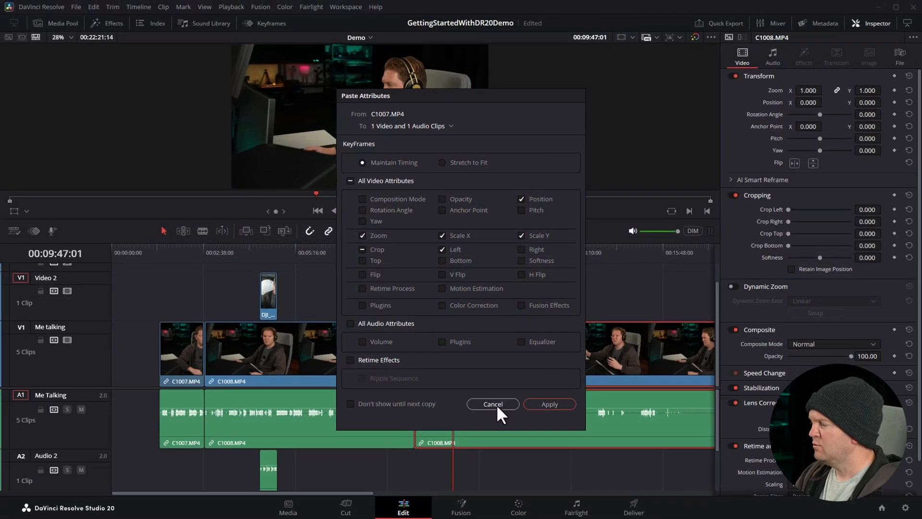
click(548, 404)
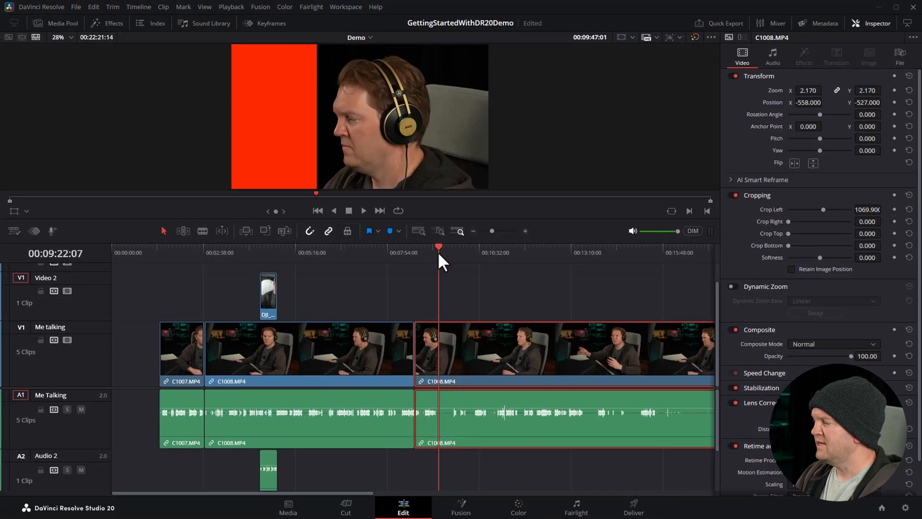
Select the remaining four V1 talking-track clips for pasting
click(480, 246)
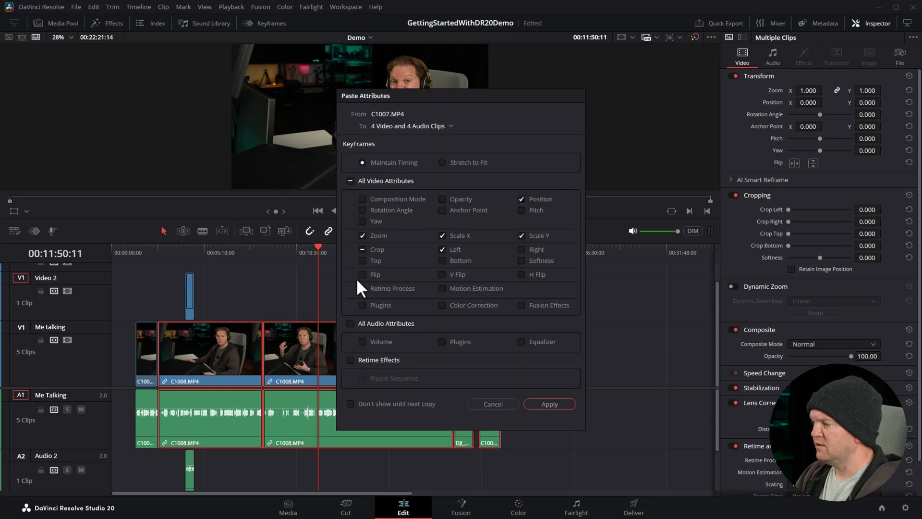
Apply the 2.17 zoom, position and left crop to four clips, then scrub to verify
click(548, 403)
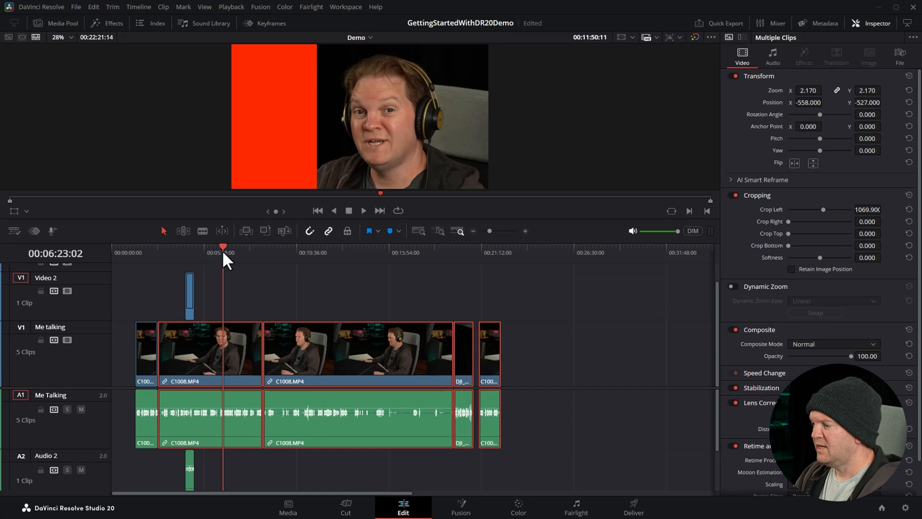
click(488, 253)
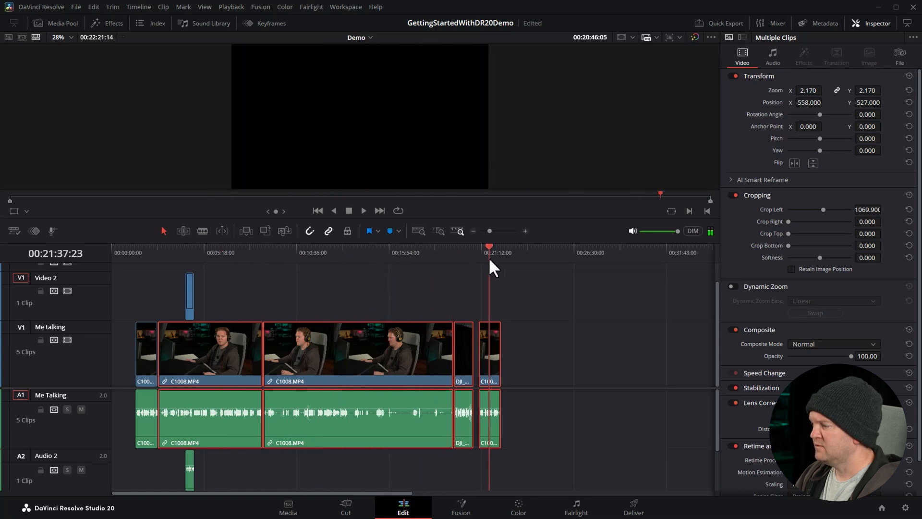
click(278, 247)
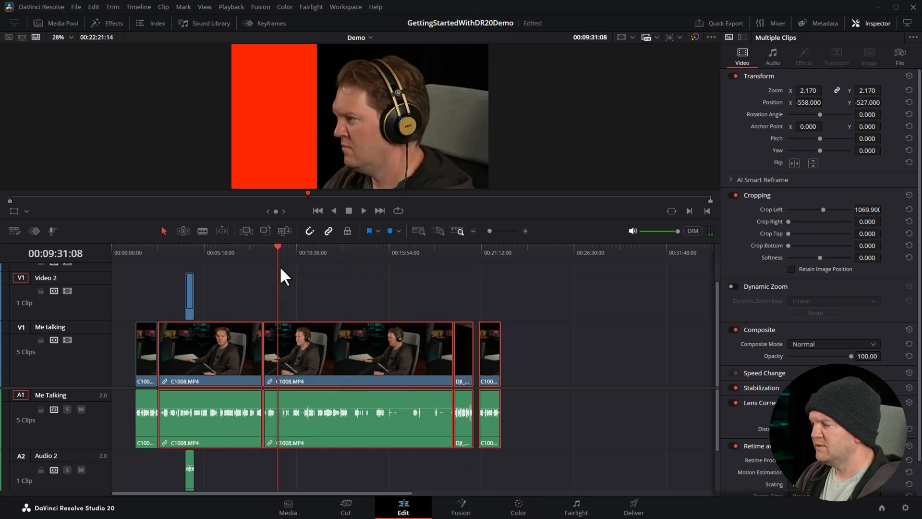
click(209, 351)
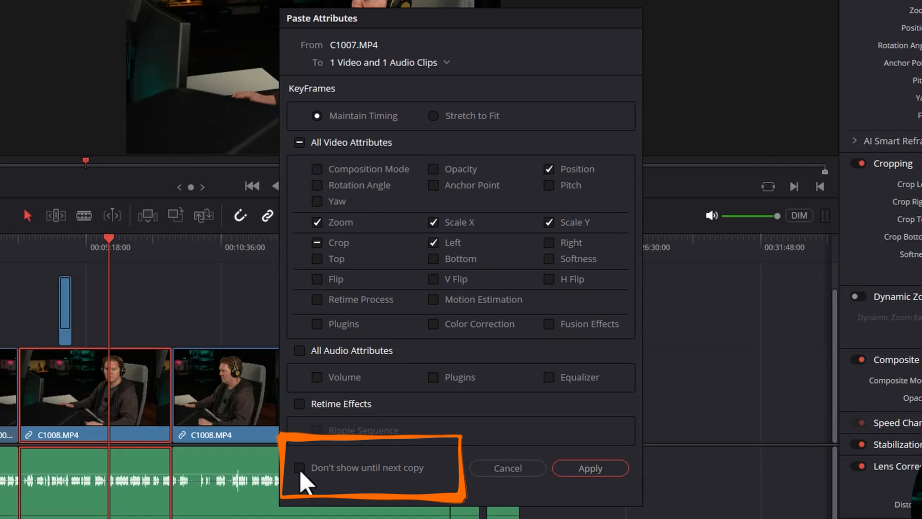
Tick 'Don't show until next copy' and apply attributes to the C1008.MP4 clip
click(299, 468)
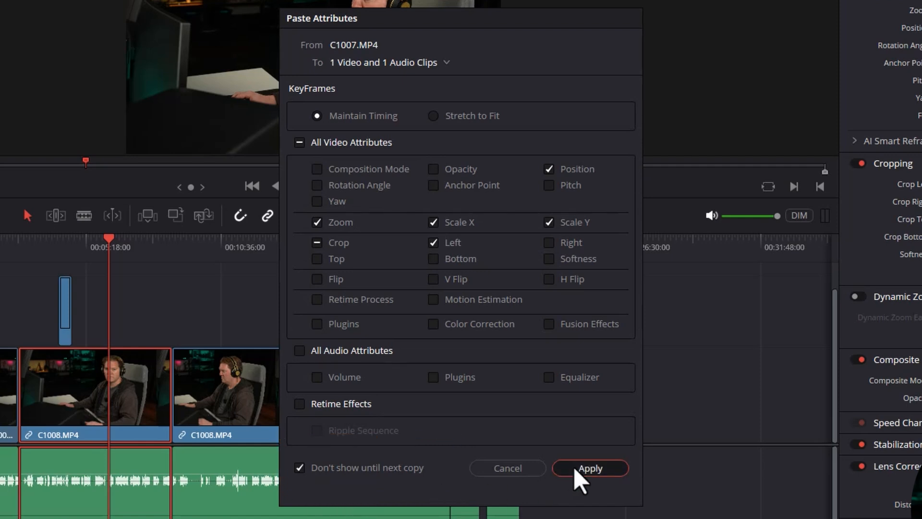
click(590, 467)
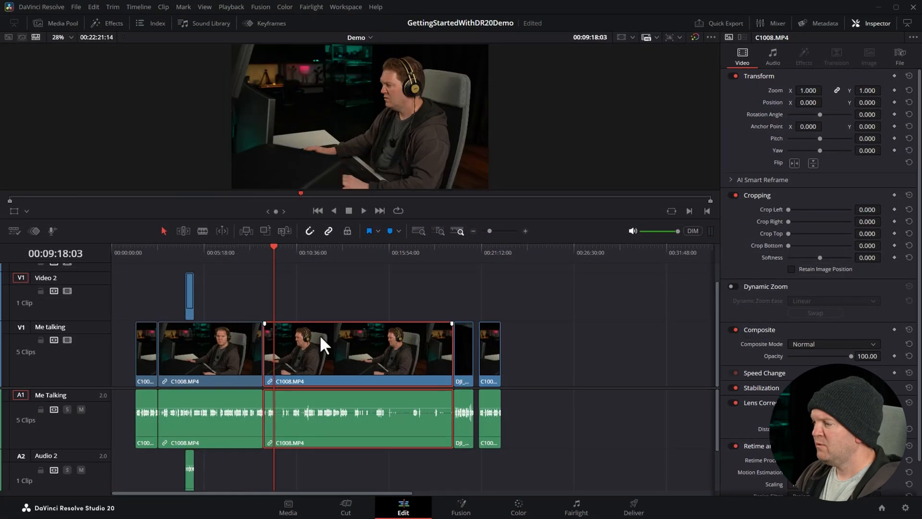
Scrub the timeline, inspect the Video 2 clip, and select long C1008.MP4 for pasting
click(299, 252)
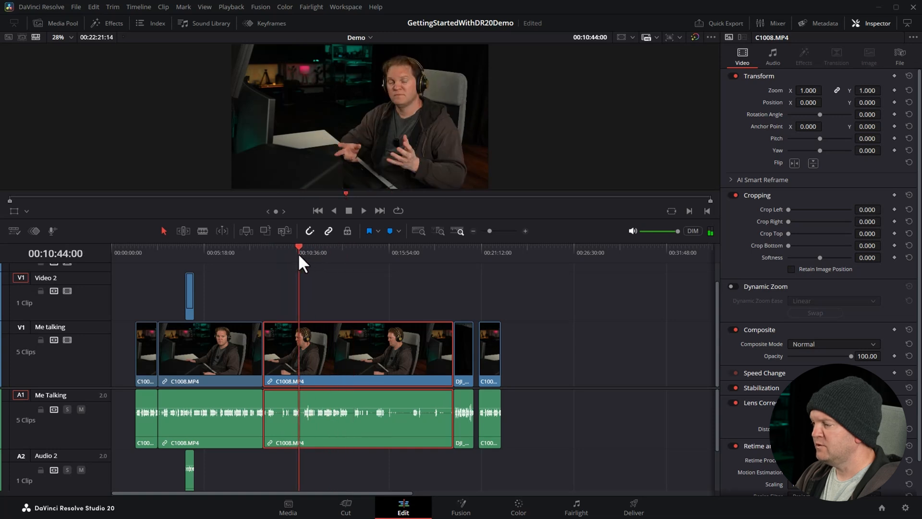
mouse_move(293, 276)
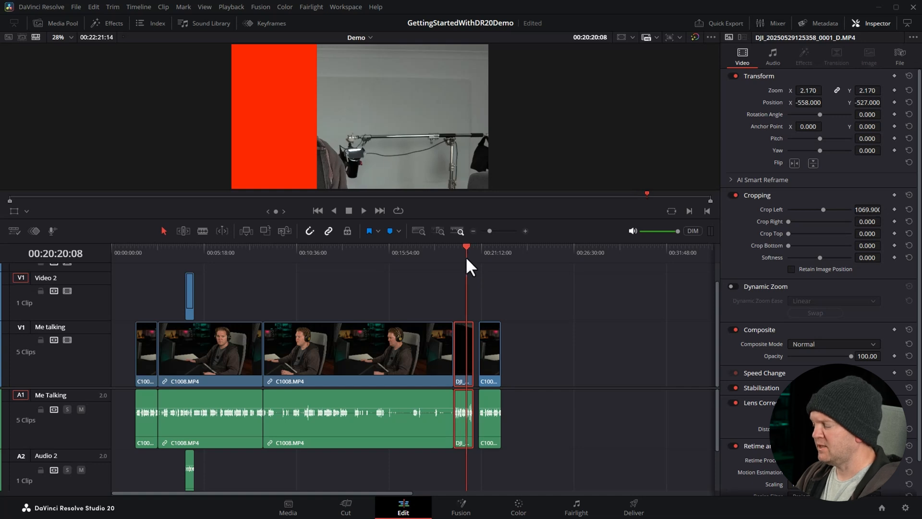
mouse_move(212, 264)
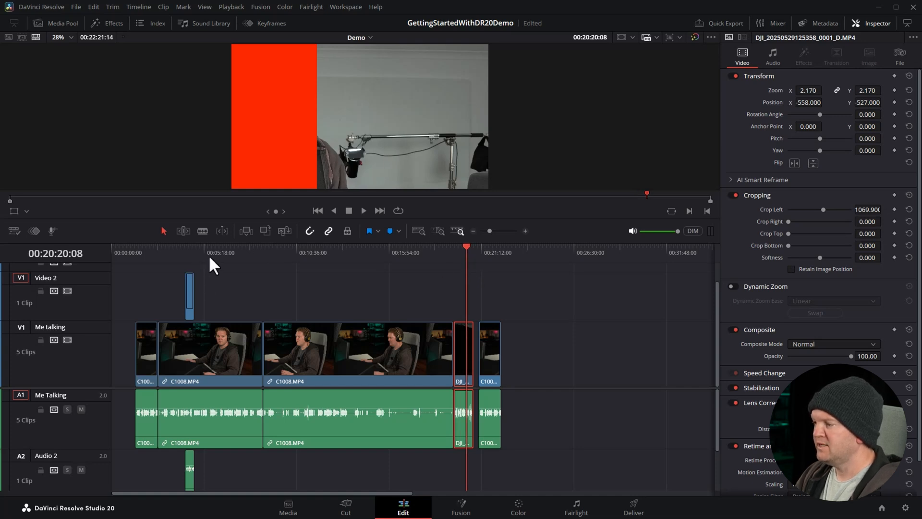
click(189, 294)
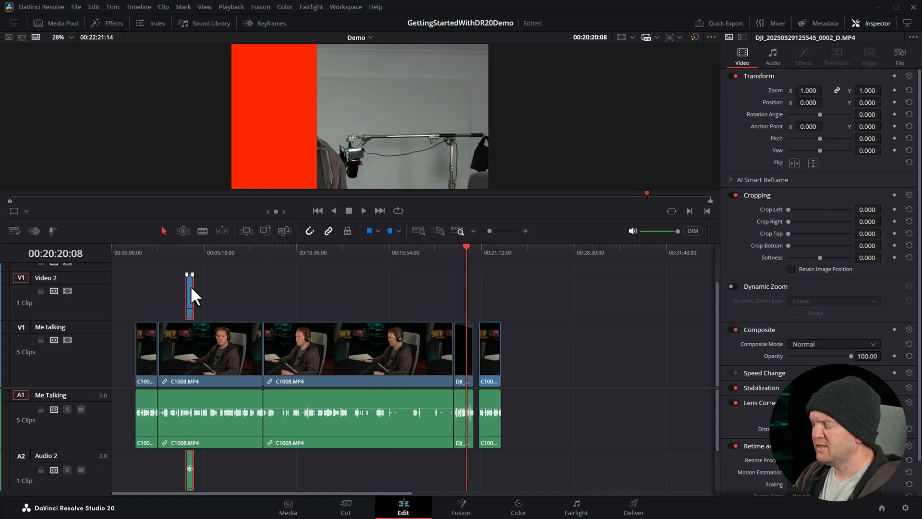
click(358, 348)
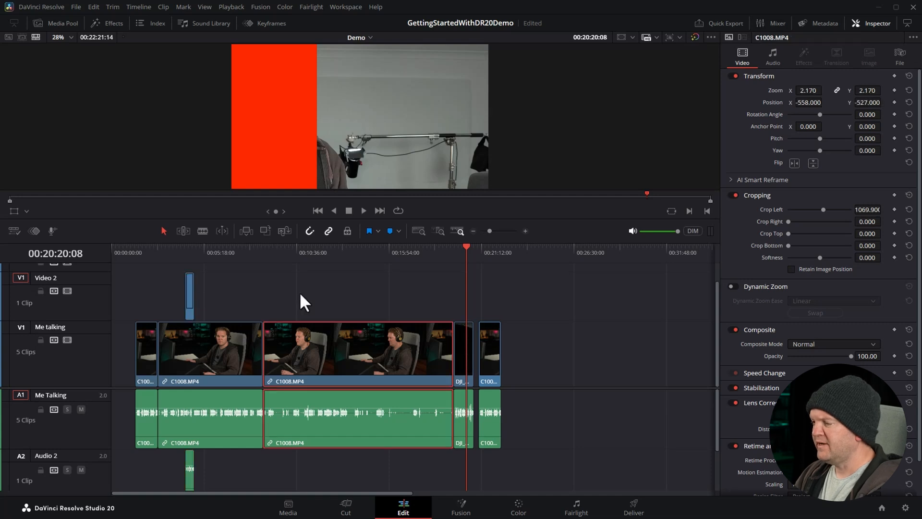